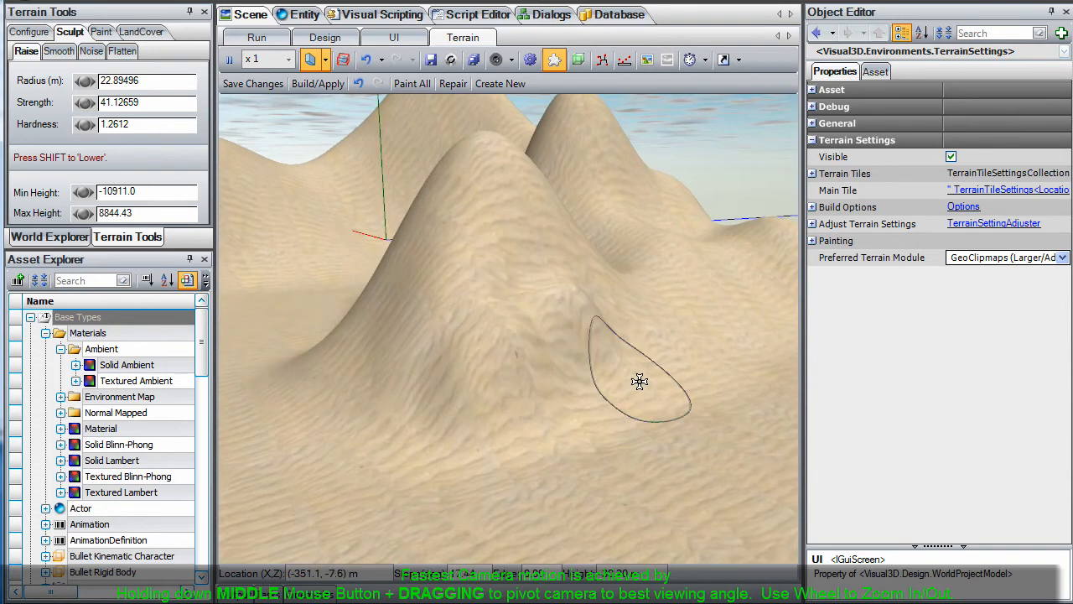
Drag the Raise brush across the desert sand to build a rolling hill.
left_click_drag(639, 382, 548, 436)
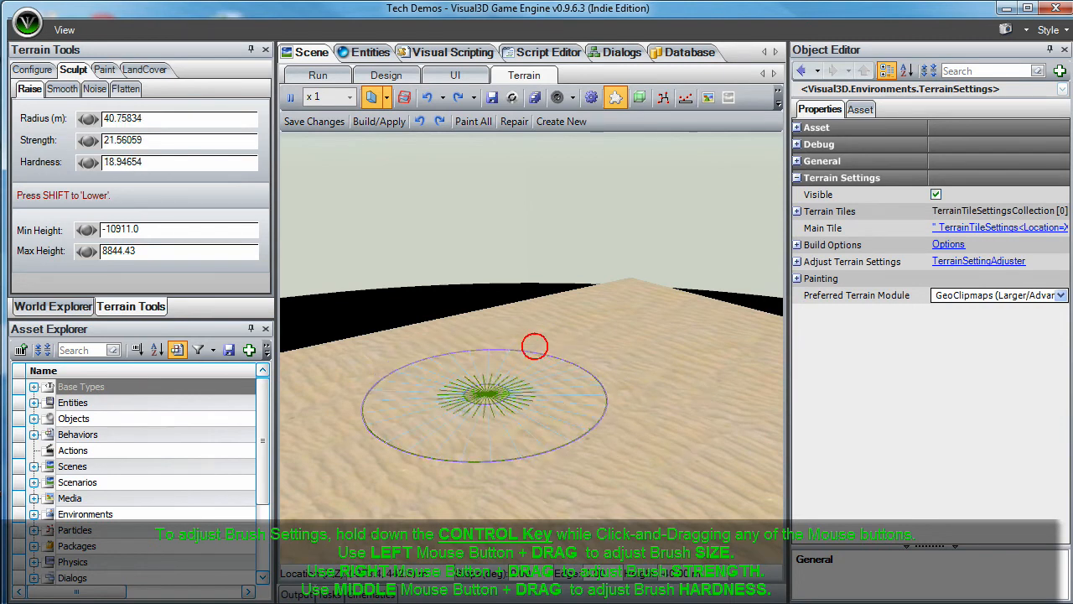
Ctrl-drag to enlarge the raise brush to about 40.8 radius, 21.6 strength, 18.9 hardness.
left_click_drag(535, 344, 487, 394)
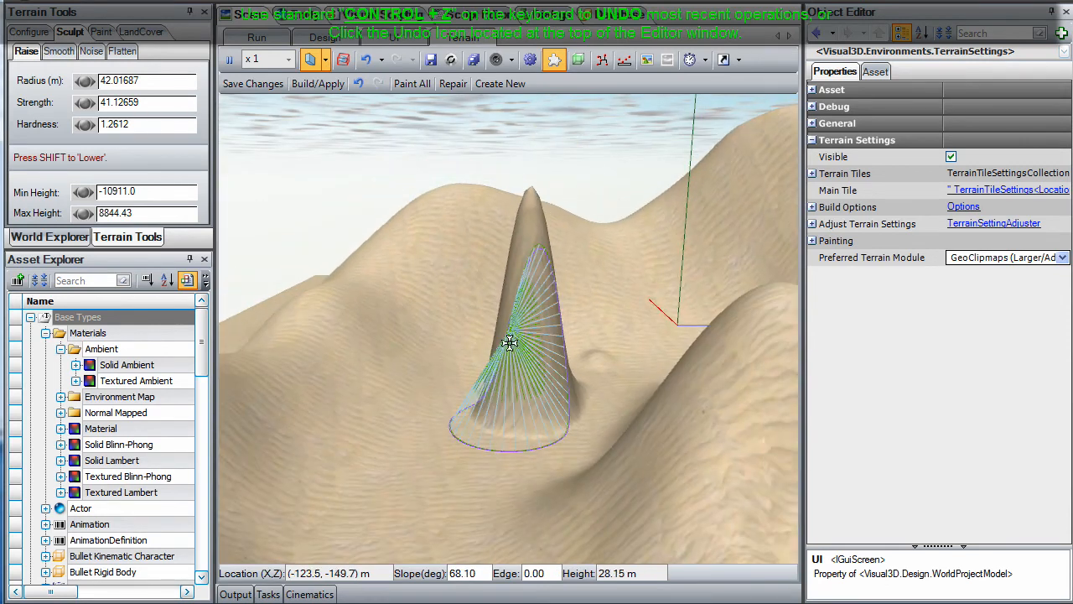
Finish the tall narrow sand spike between the hills.
left_click(318, 83)
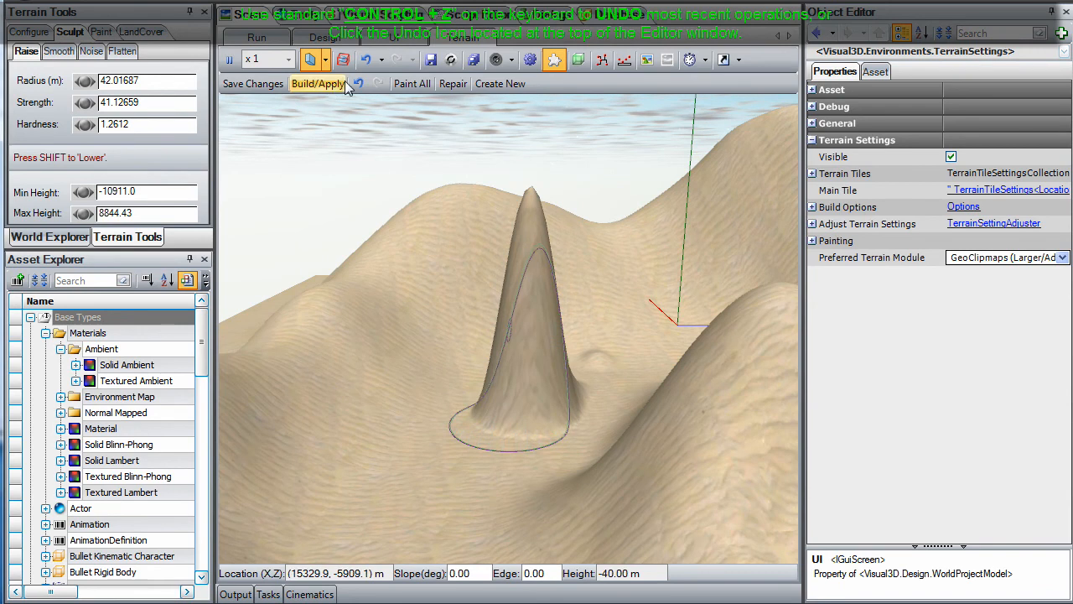